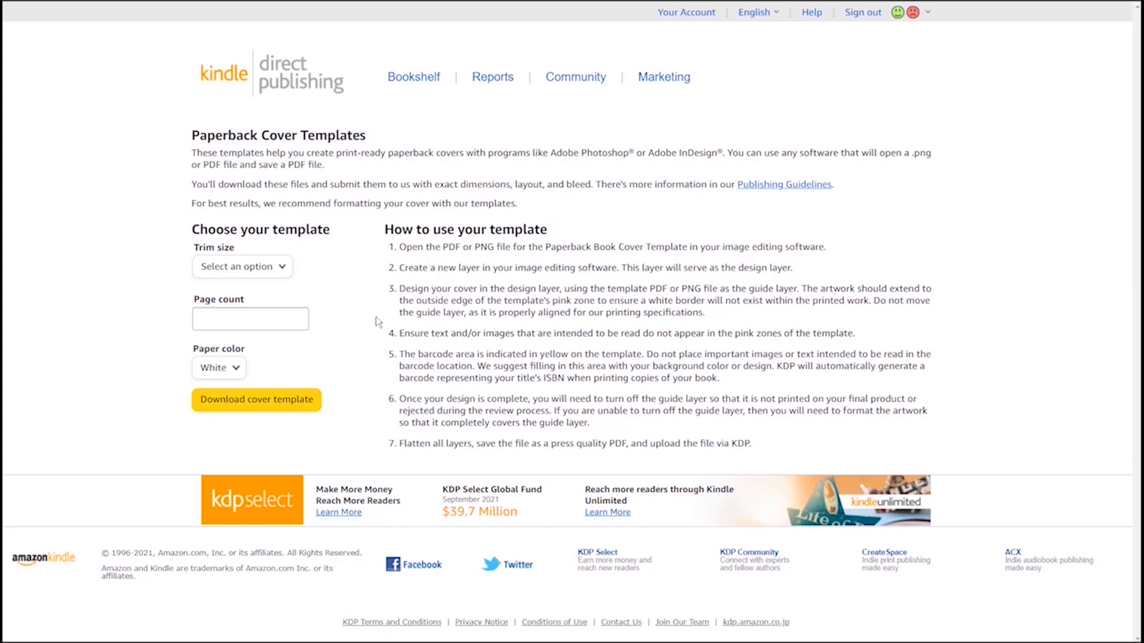
Download the KDP paperback cover template for 6 x 9 in trim, 120 pages, white paper.
{"action": "left_click", "coordinate": [242, 266]}
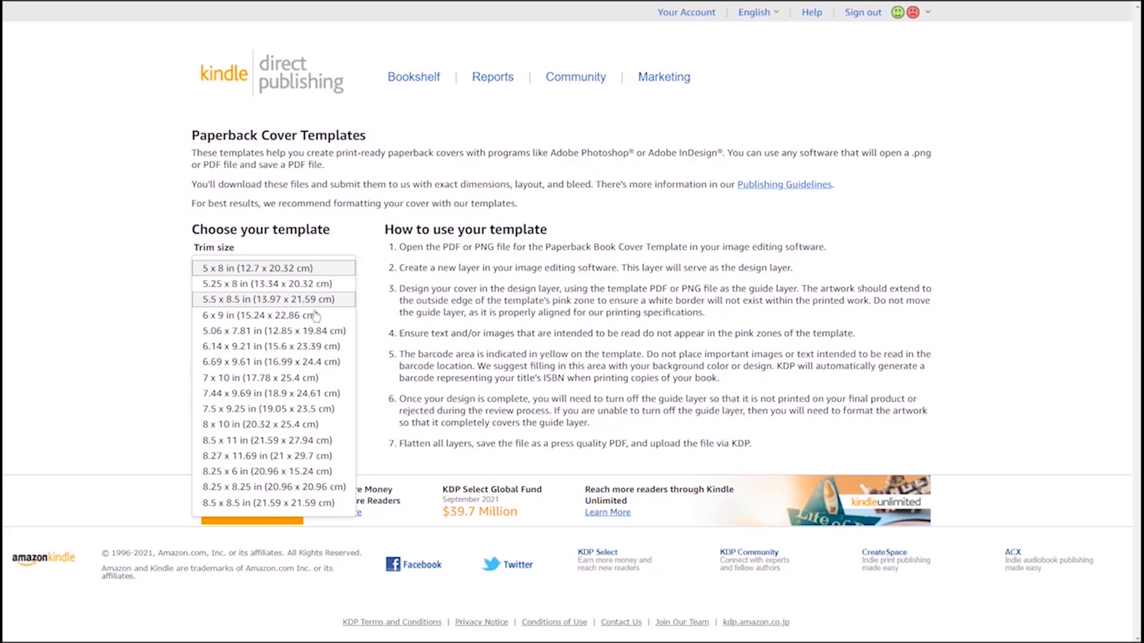
{"action": "left_click", "coordinate": [259, 315]}
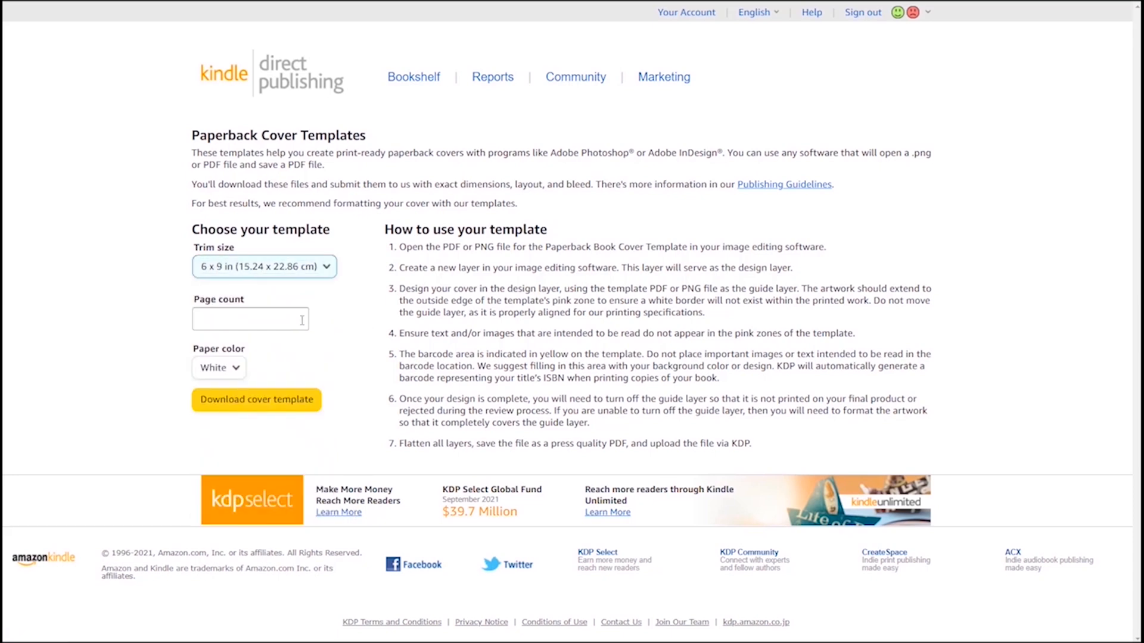
{"action": "type", "text": "12"}
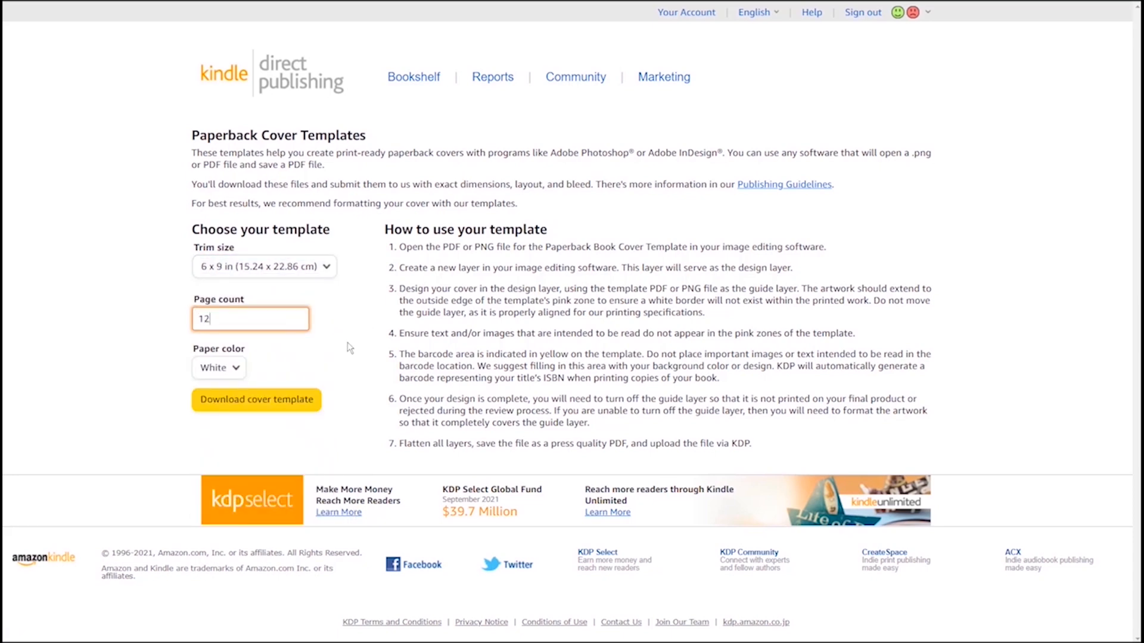
{"action": "type", "text": "0"}
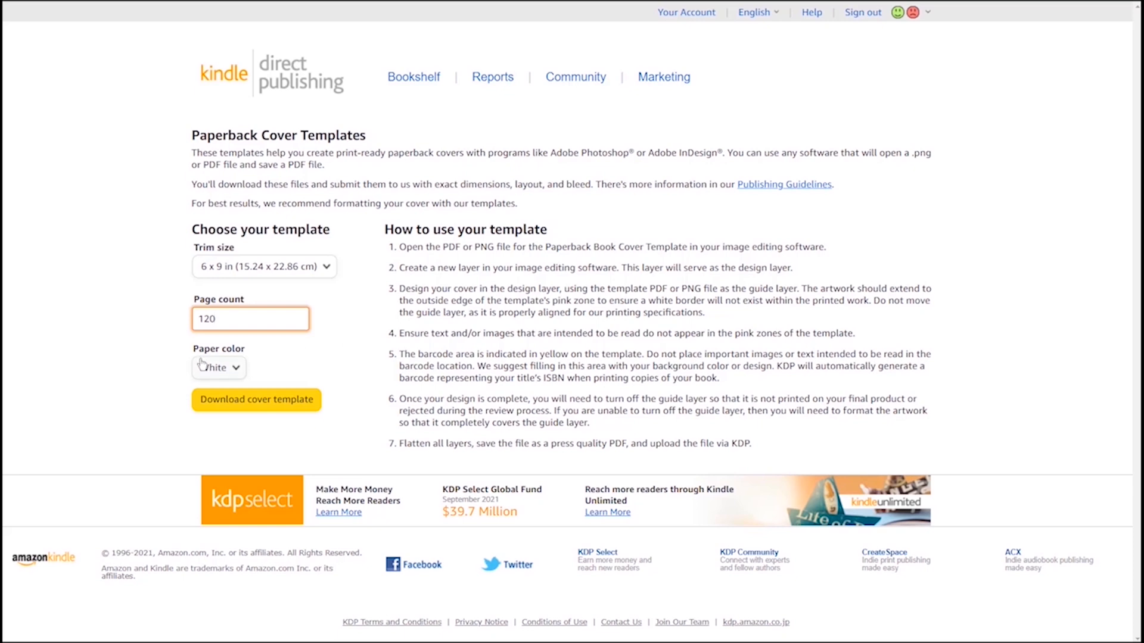
{"action": "left_click", "coordinate": [217, 367]}
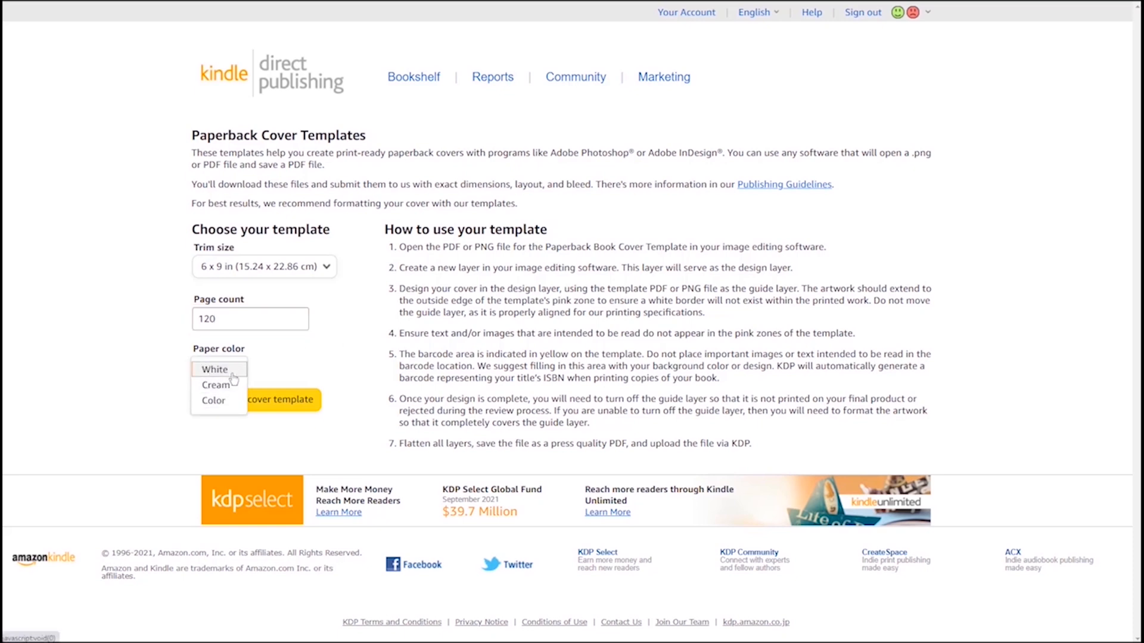
{"action": "left_click", "coordinate": [214, 369]}
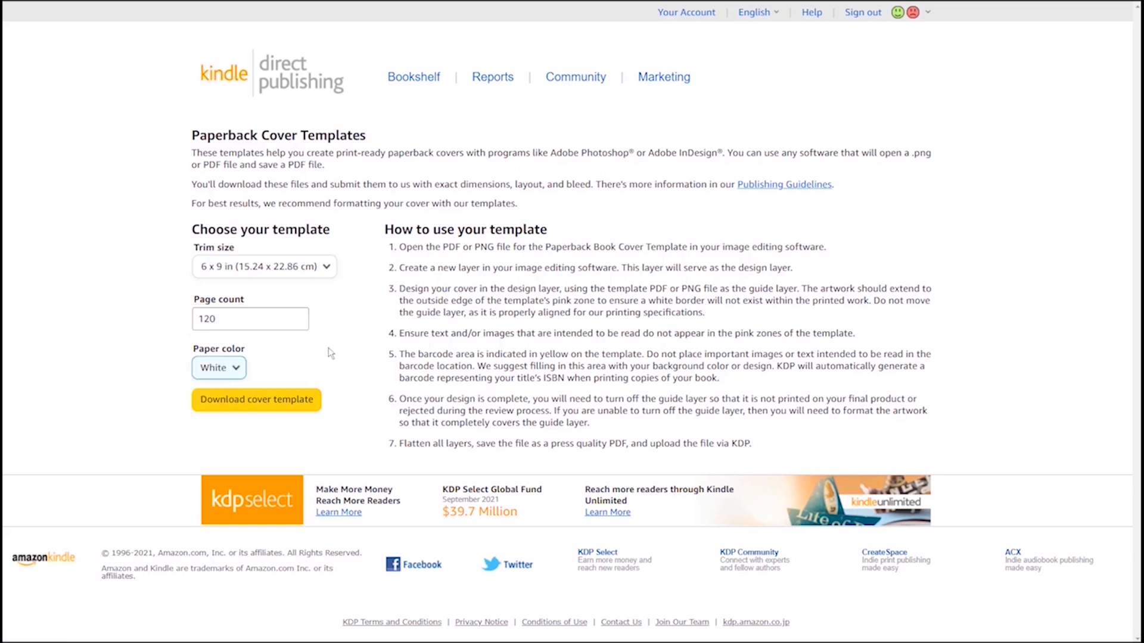
{"action": "left_click", "coordinate": [256, 399]}
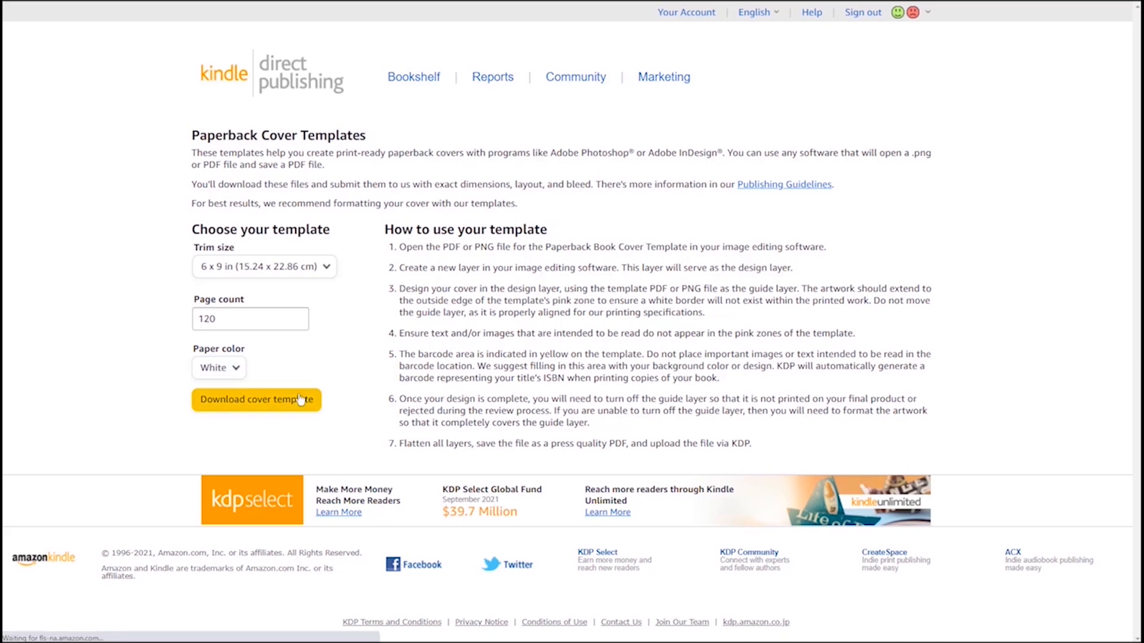
{"action": "left_click", "coordinate": [256, 400]}
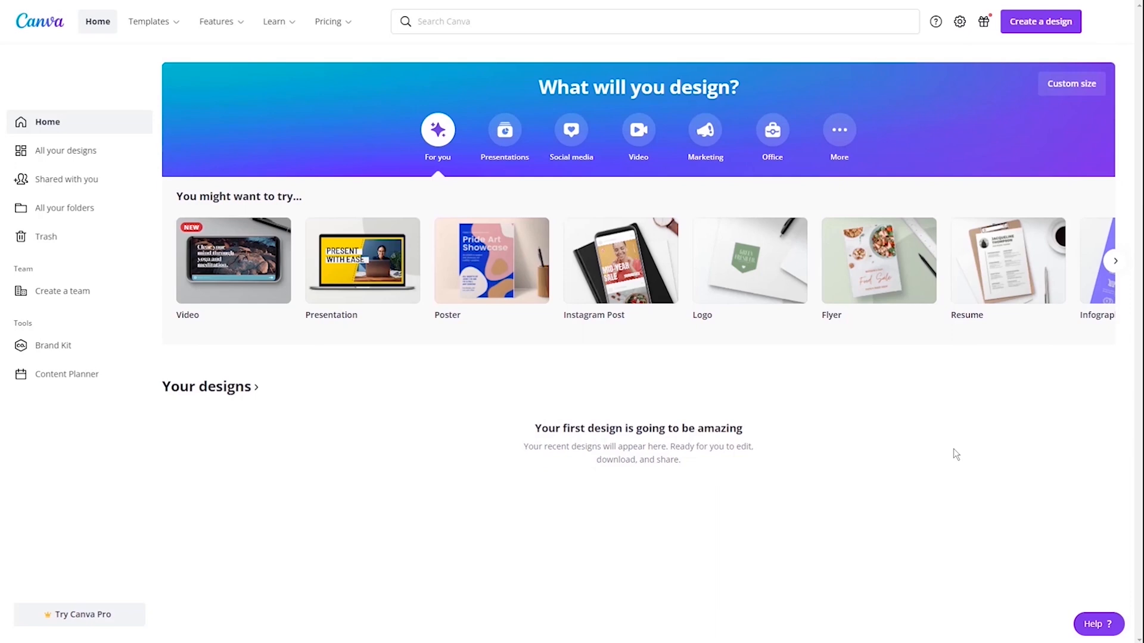
Create a custom-size Canva design of 3756 x 2775 px.
{"action": "left_click", "coordinate": [1039, 21]}
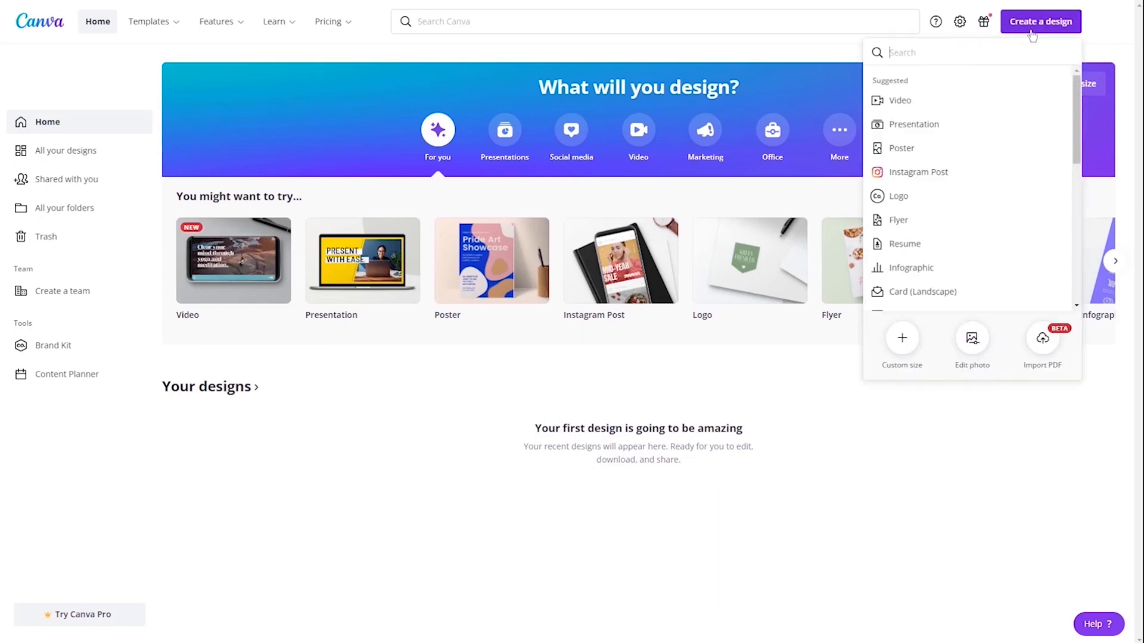
{"action": "left_click", "coordinate": [902, 343]}
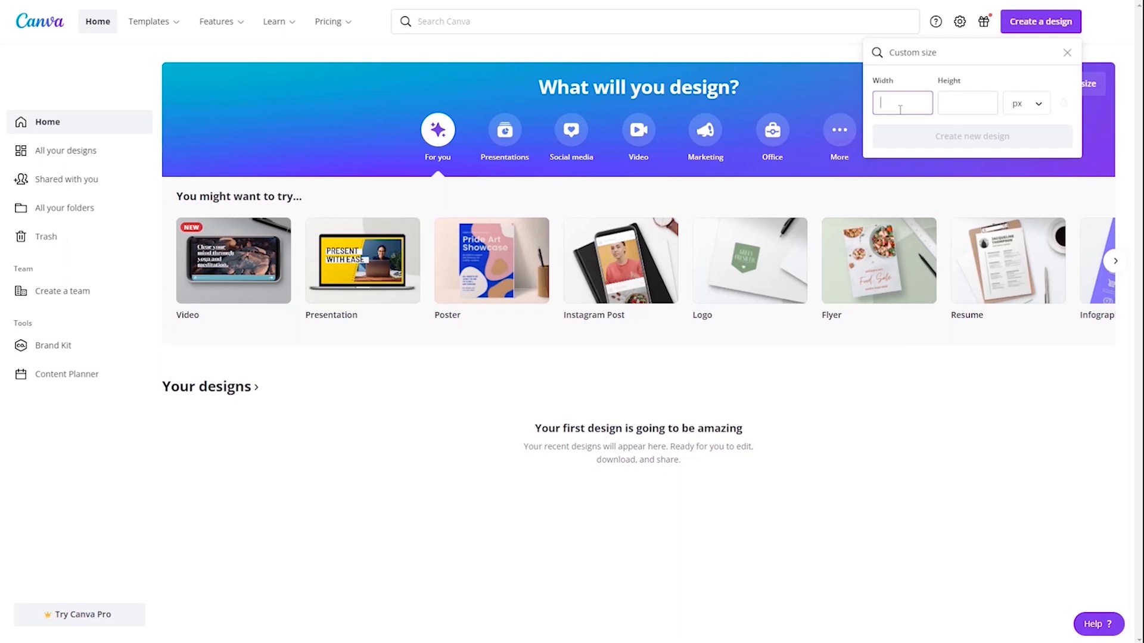
{"action": "type", "text": "3756"}
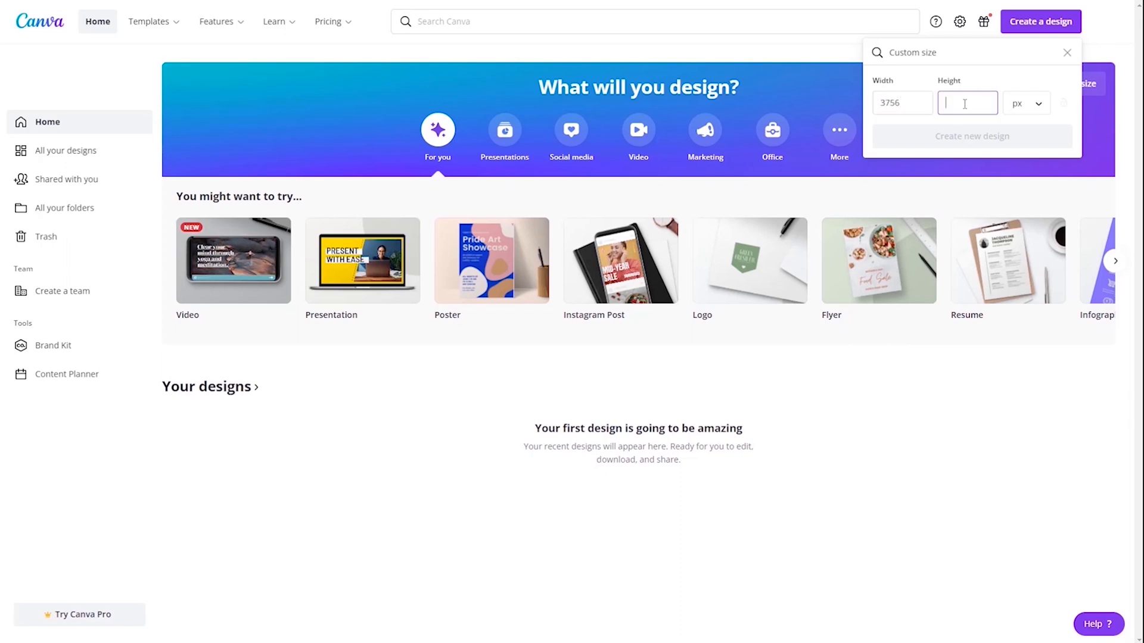
{"action": "type", "text": "2775"}
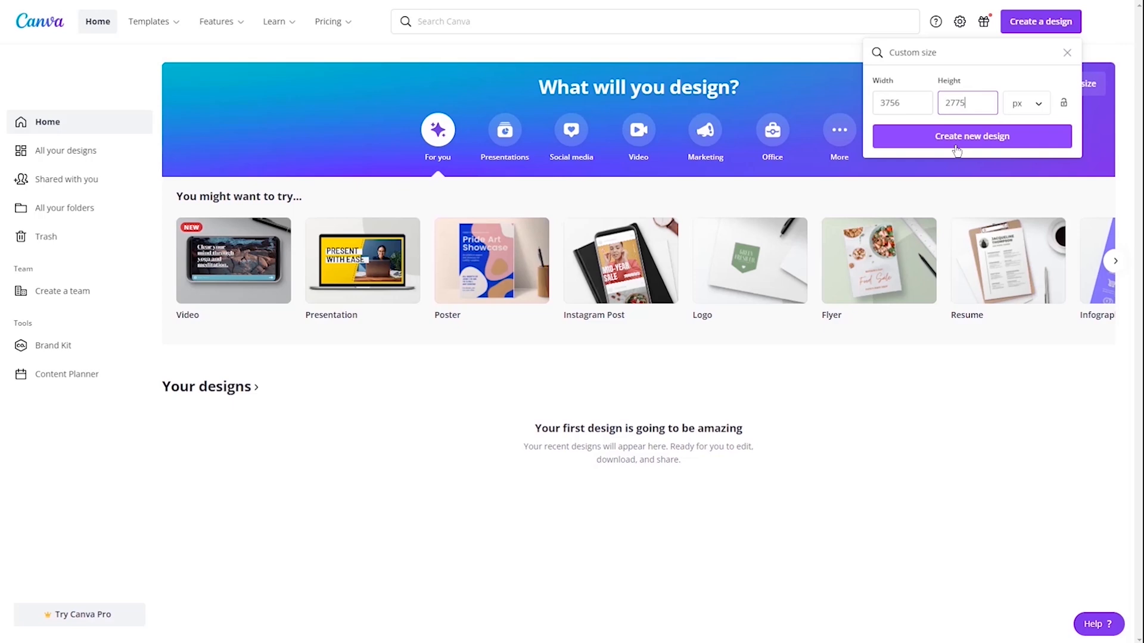
{"action": "left_click", "coordinate": [972, 135]}
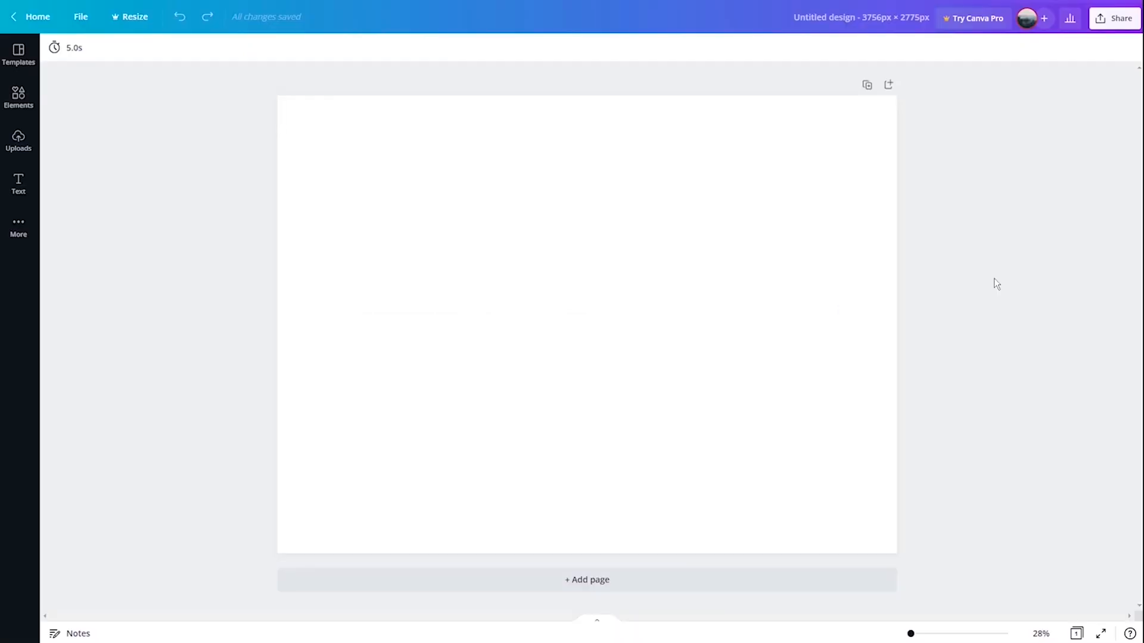
Add the uploaded KDP cover template PNG to the page from Uploads.
{"action": "left_click", "coordinate": [18, 138]}
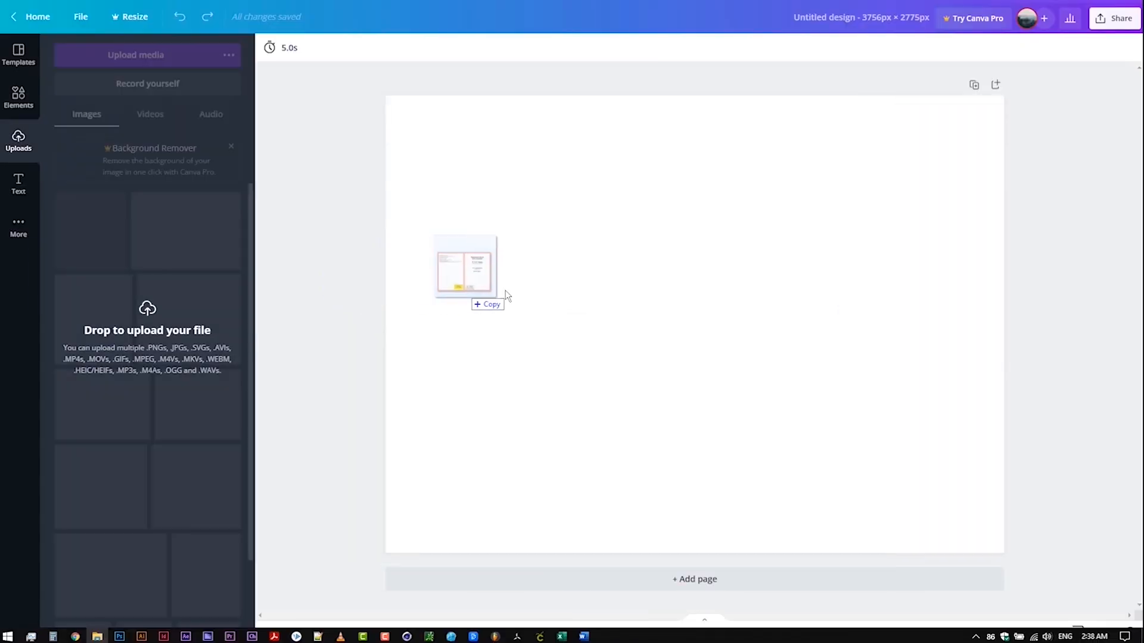
{"action": "left_click", "coordinate": [465, 268]}
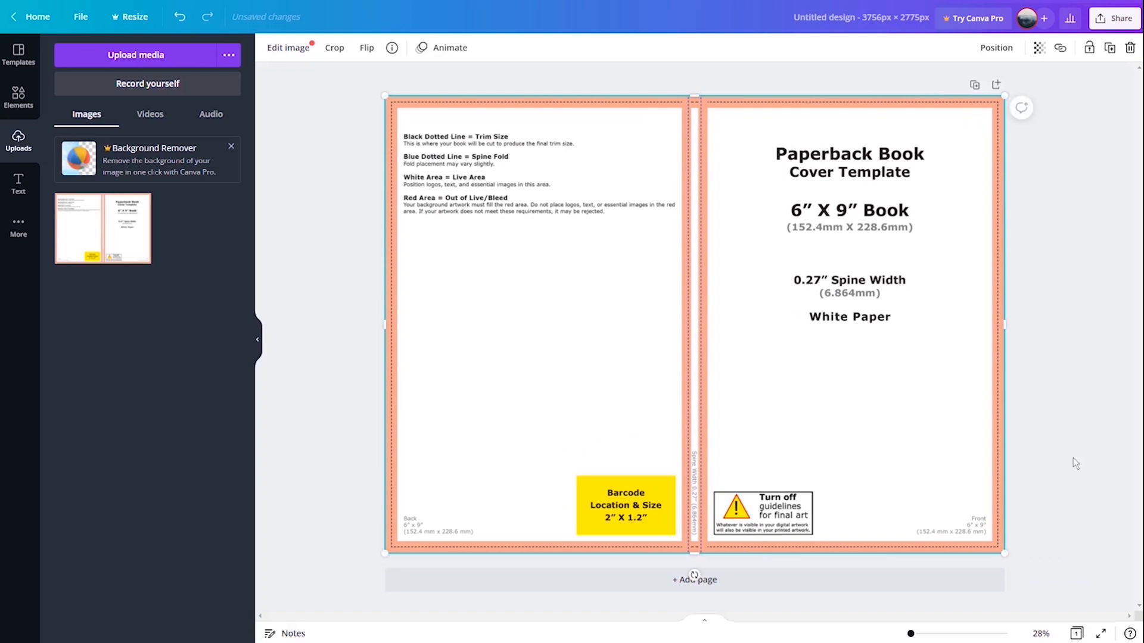
{"action": "left_click", "coordinate": [18, 99]}
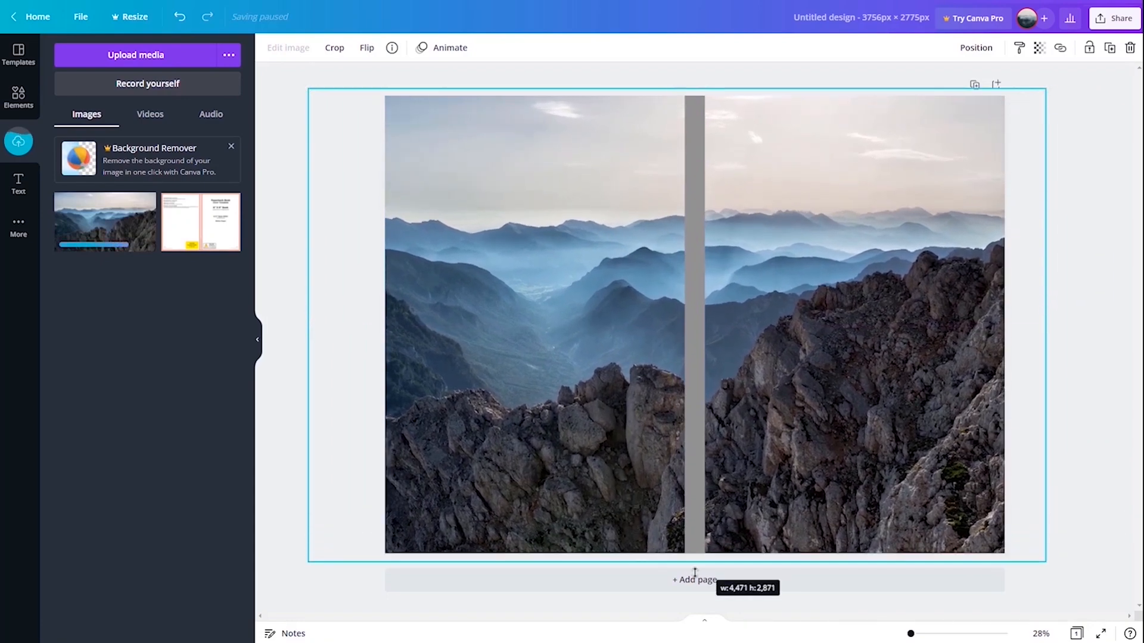
Finish stretching the misty mountain photo across the whole cover.
{"action": "left_click", "coordinate": [199, 221]}
{"action": "type", "text": "Hiking"}
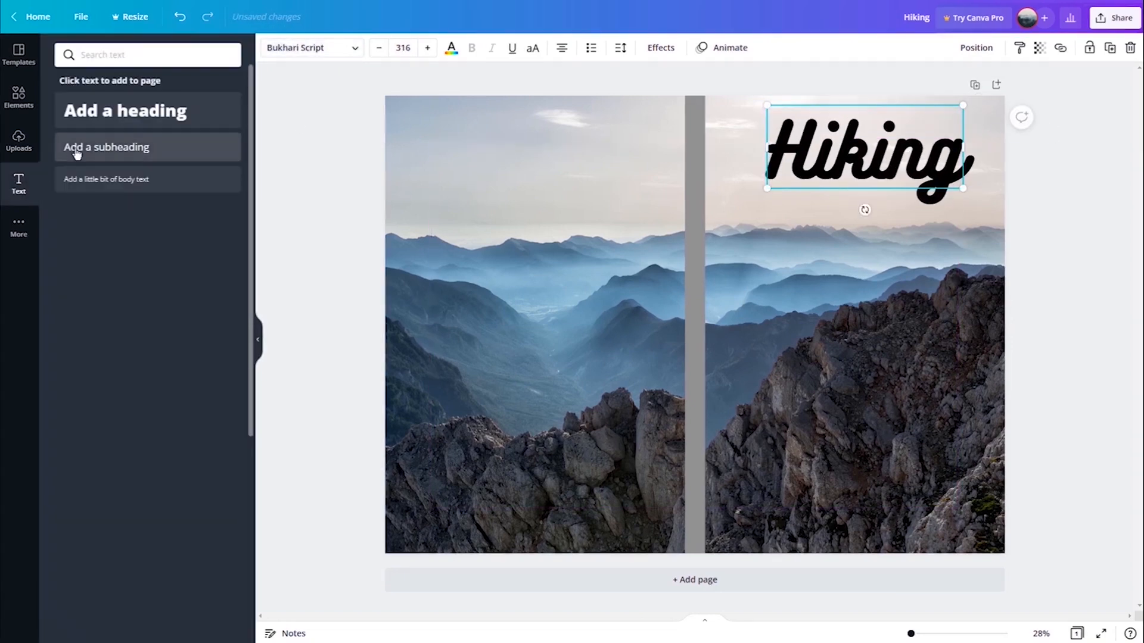
Add a 'LOGBOOK' subheading and position it beneath the Hiking title.
{"action": "left_click", "coordinate": [106, 147]}
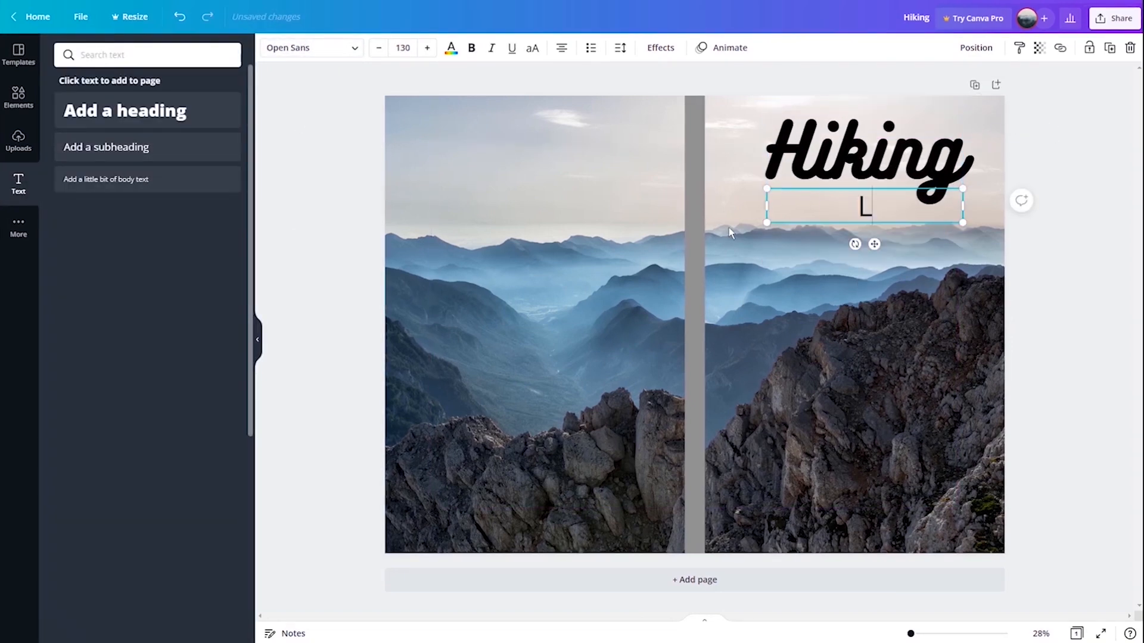
{"action": "type", "text": "OGB"}
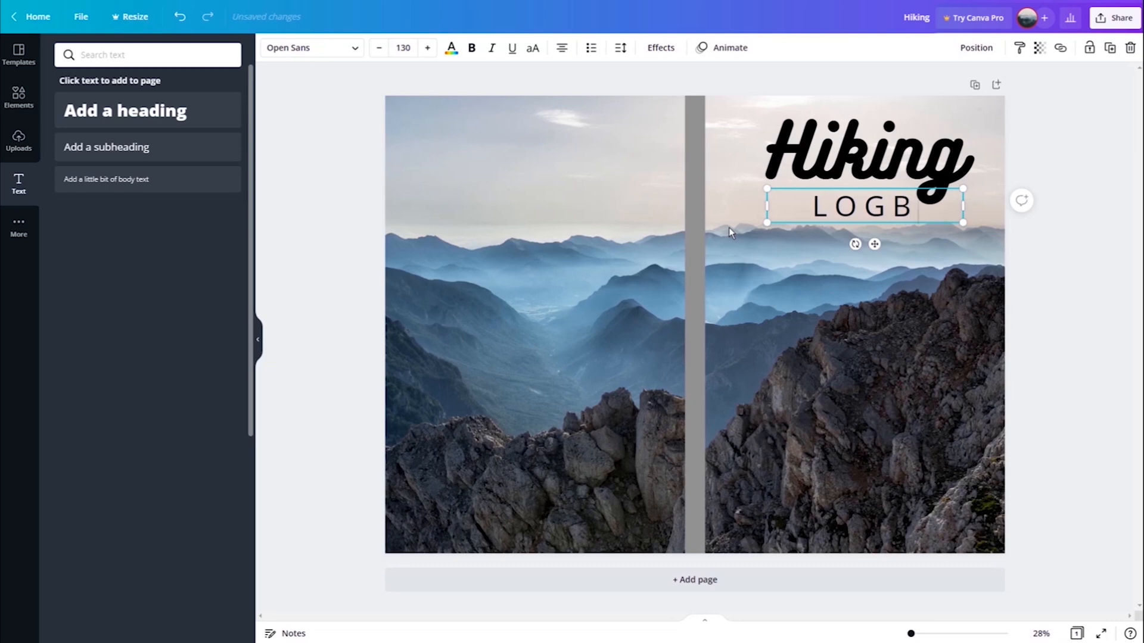
{"action": "type", "text": "OOK"}
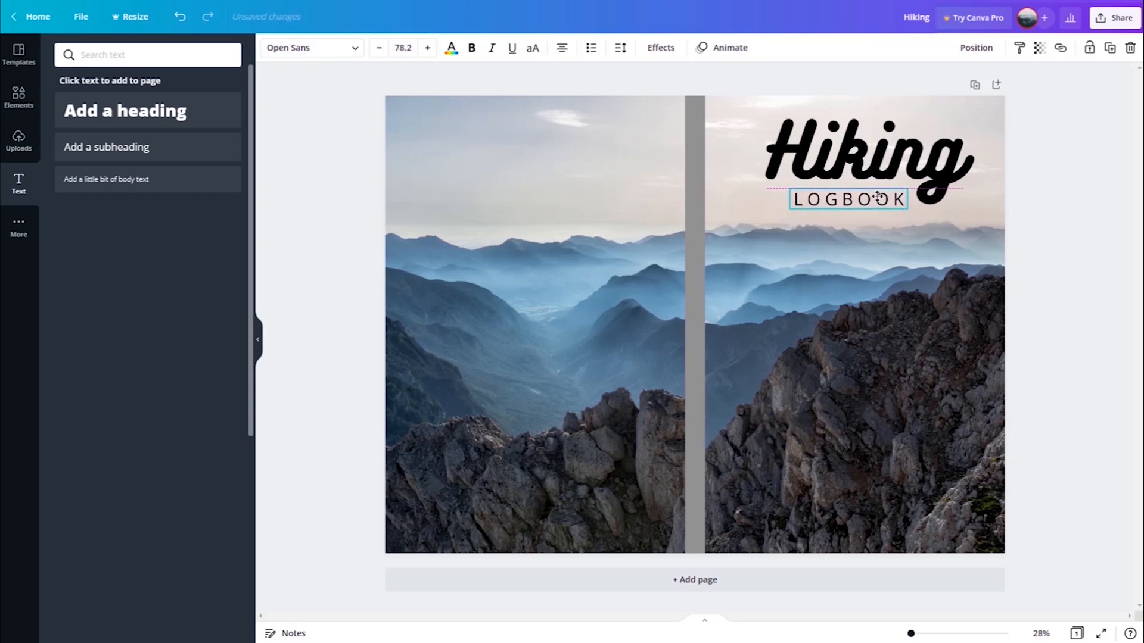
{"action": "left_click", "coordinate": [848, 198]}
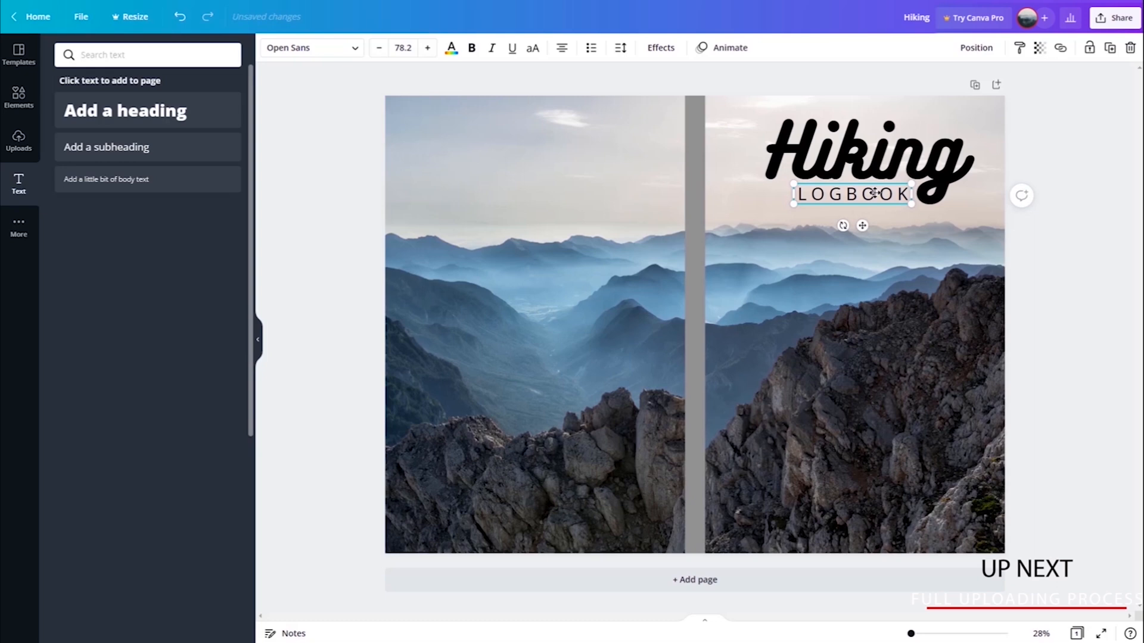
{"action": "left_click", "coordinate": [19, 98]}
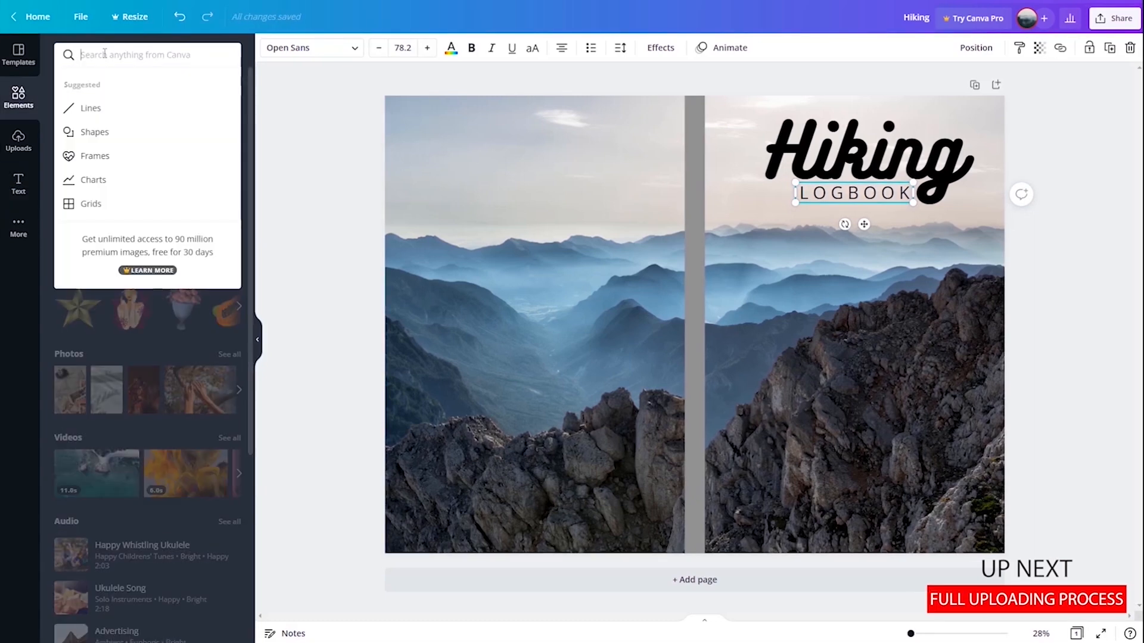
Place a flying-birds graphic found by searching 'Bird' beside the title, then select the spine strip.
{"action": "type", "text": "Bi"}
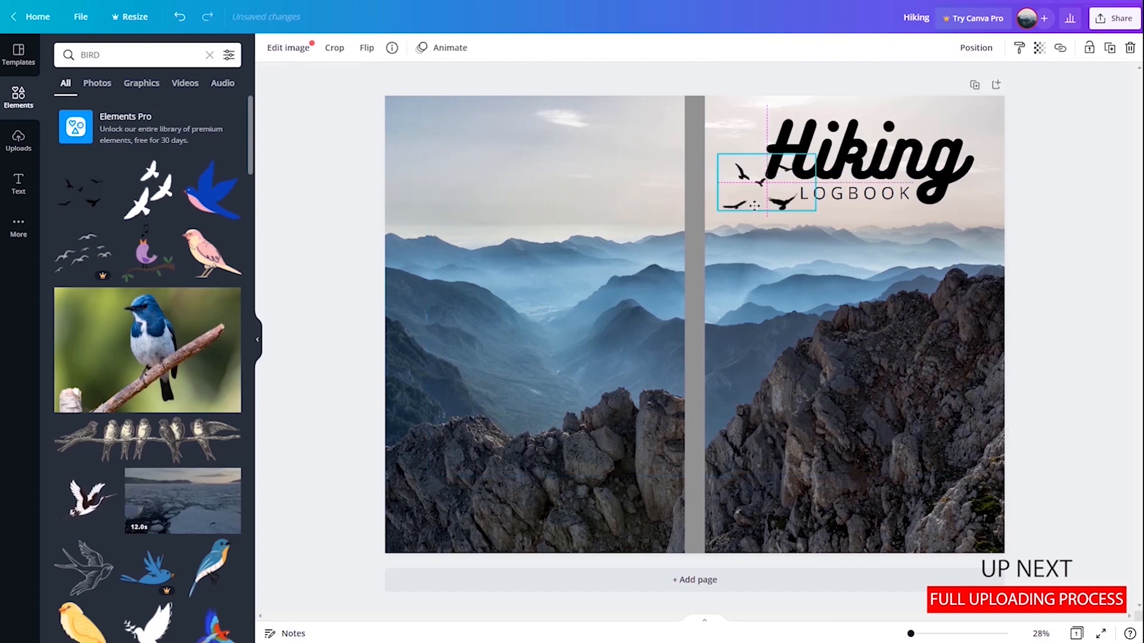
{"action": "left_click", "coordinate": [1068, 312]}
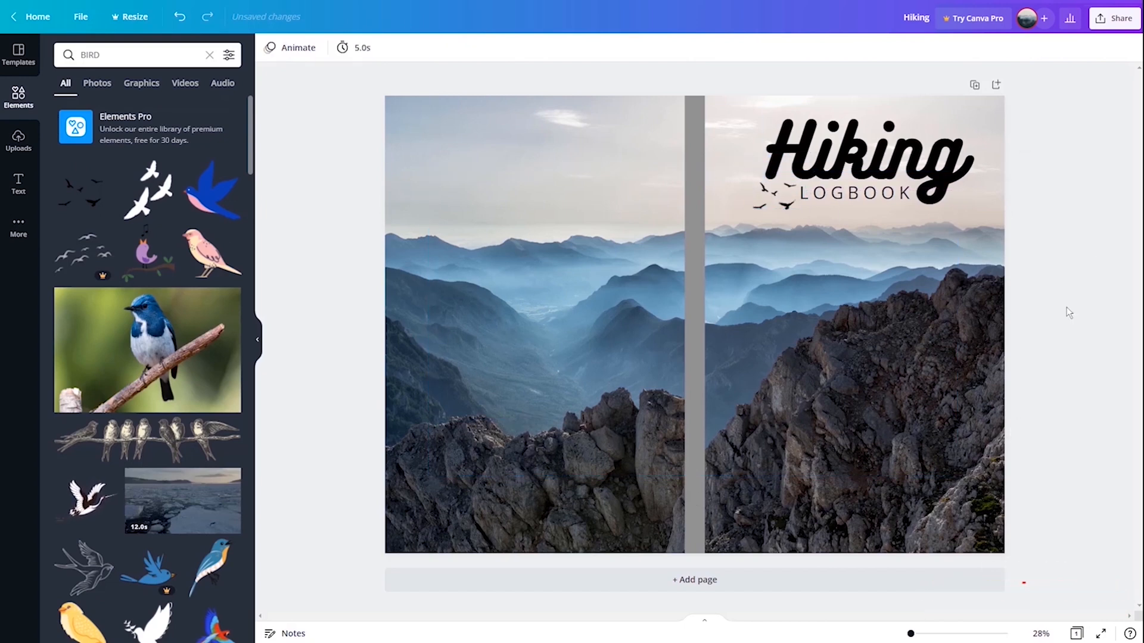
{"action": "left_click", "coordinate": [693, 325]}
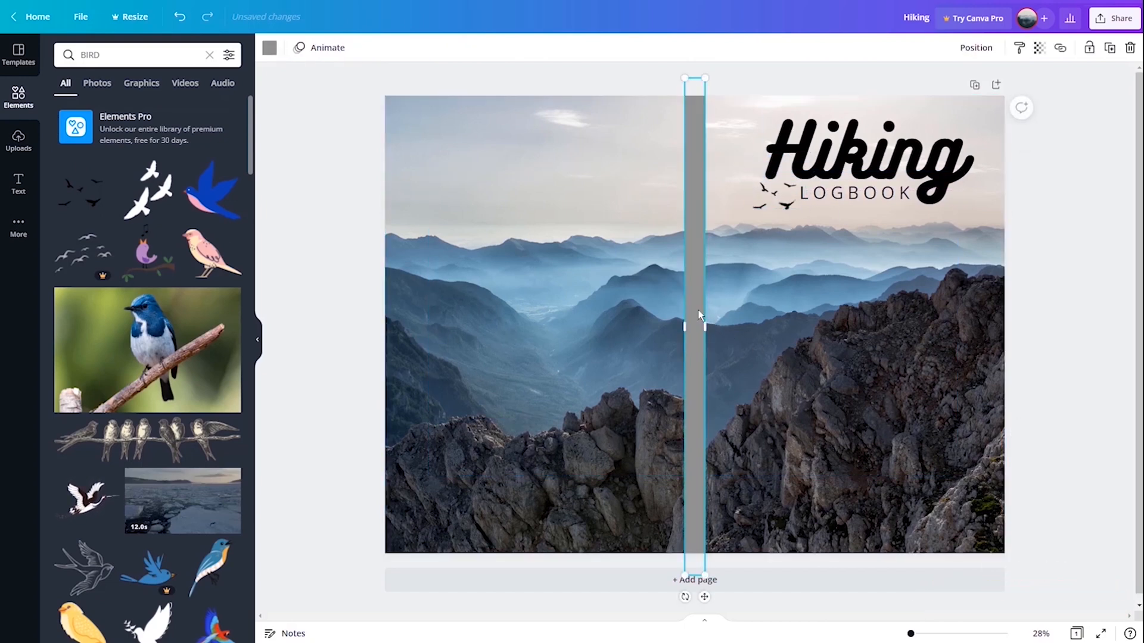